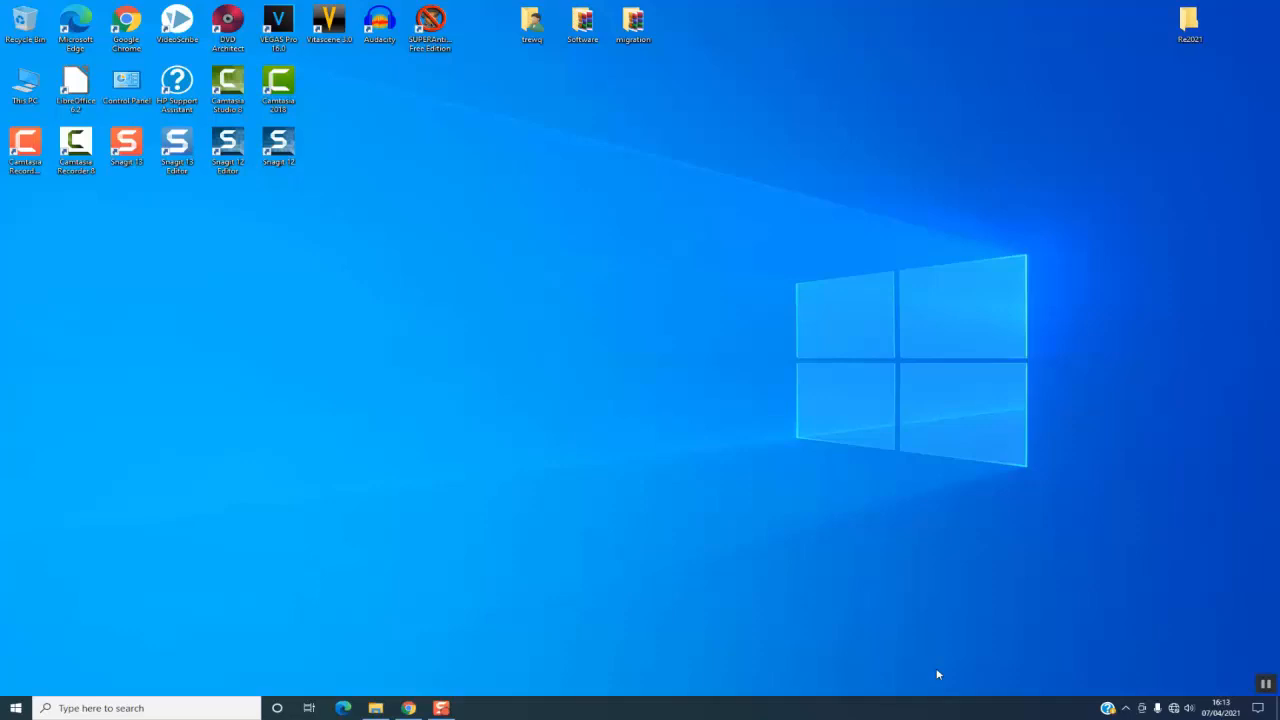
mouse_move(32, 668)
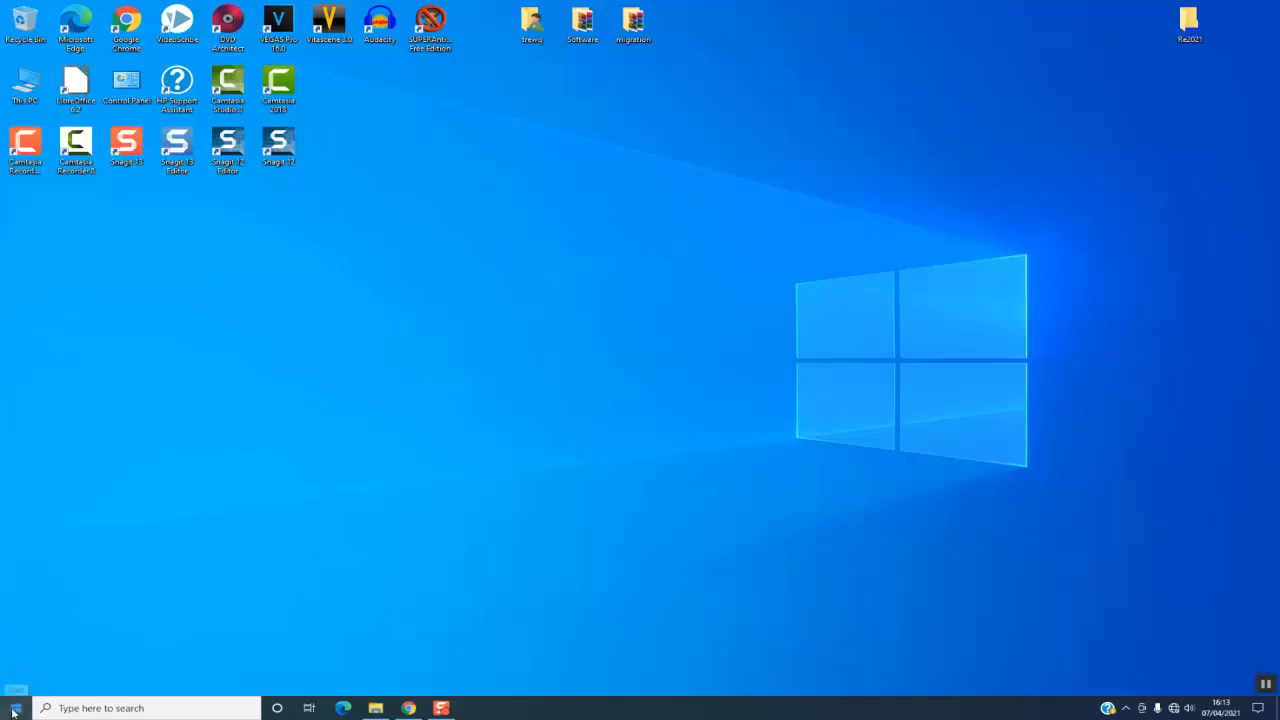
Reach Accounts > Sign-in options and expand Password, which reports no account password yet
click(16, 708)
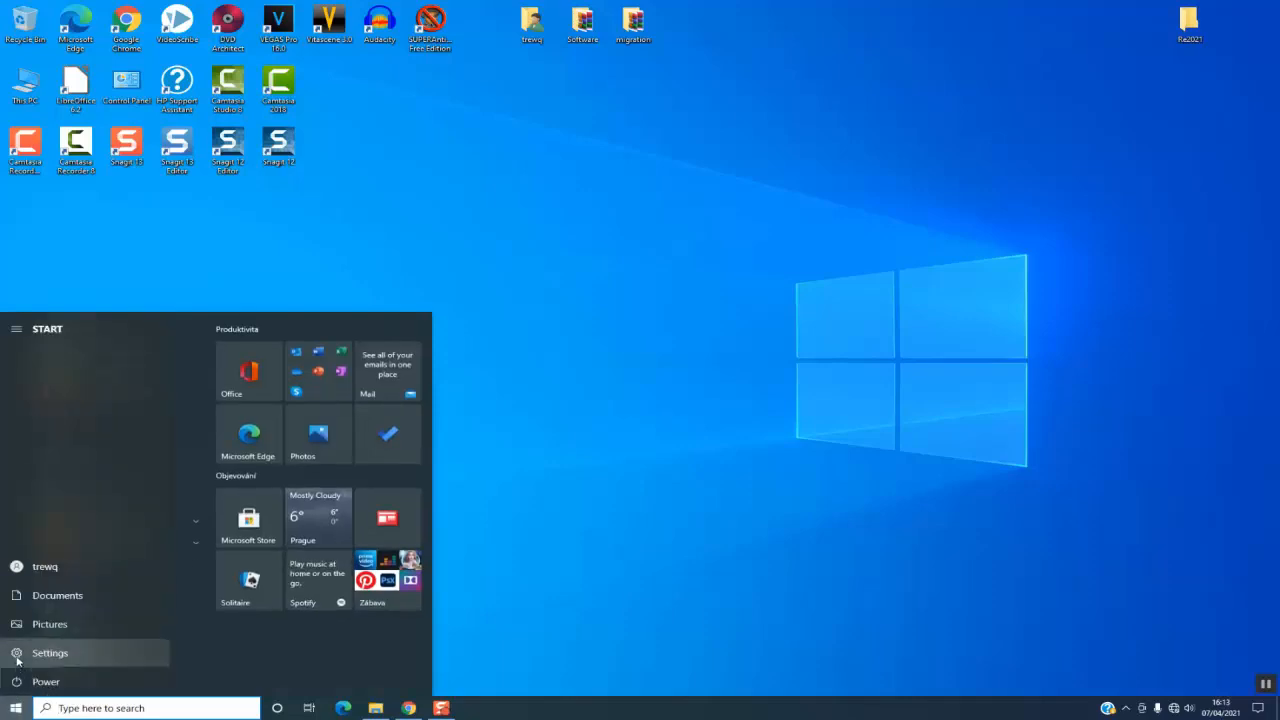
click(50, 652)
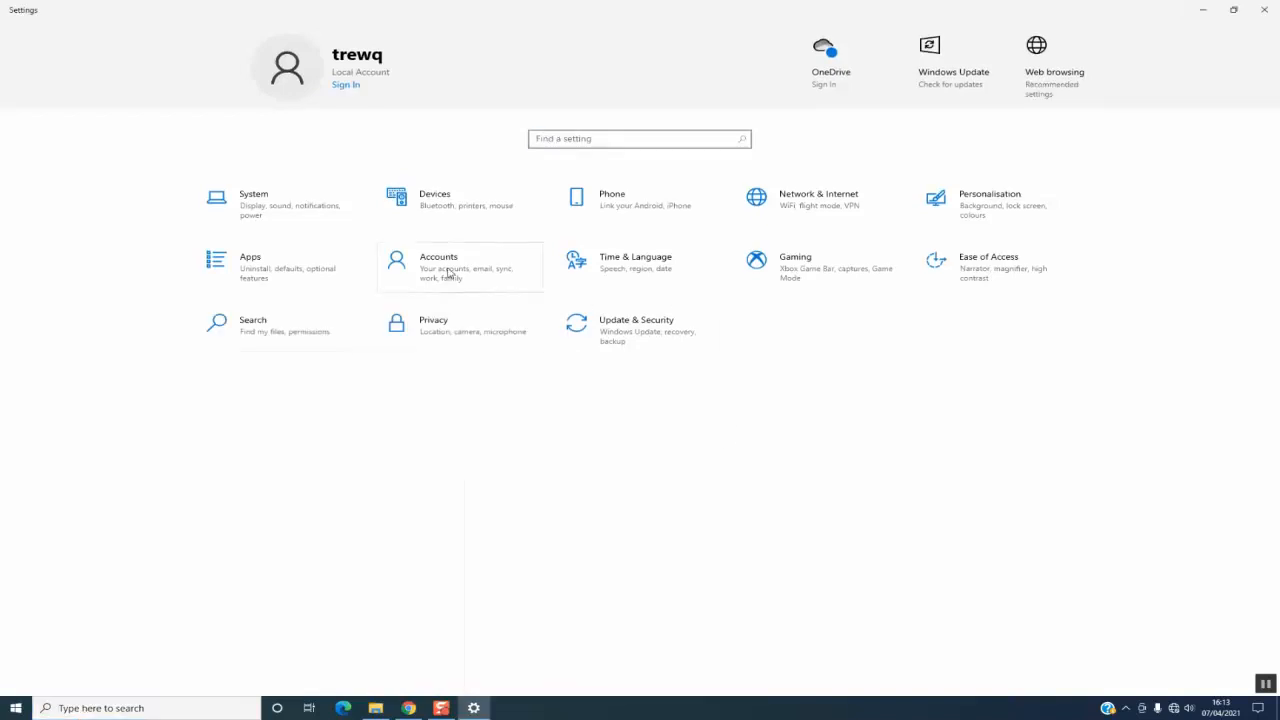
click(438, 262)
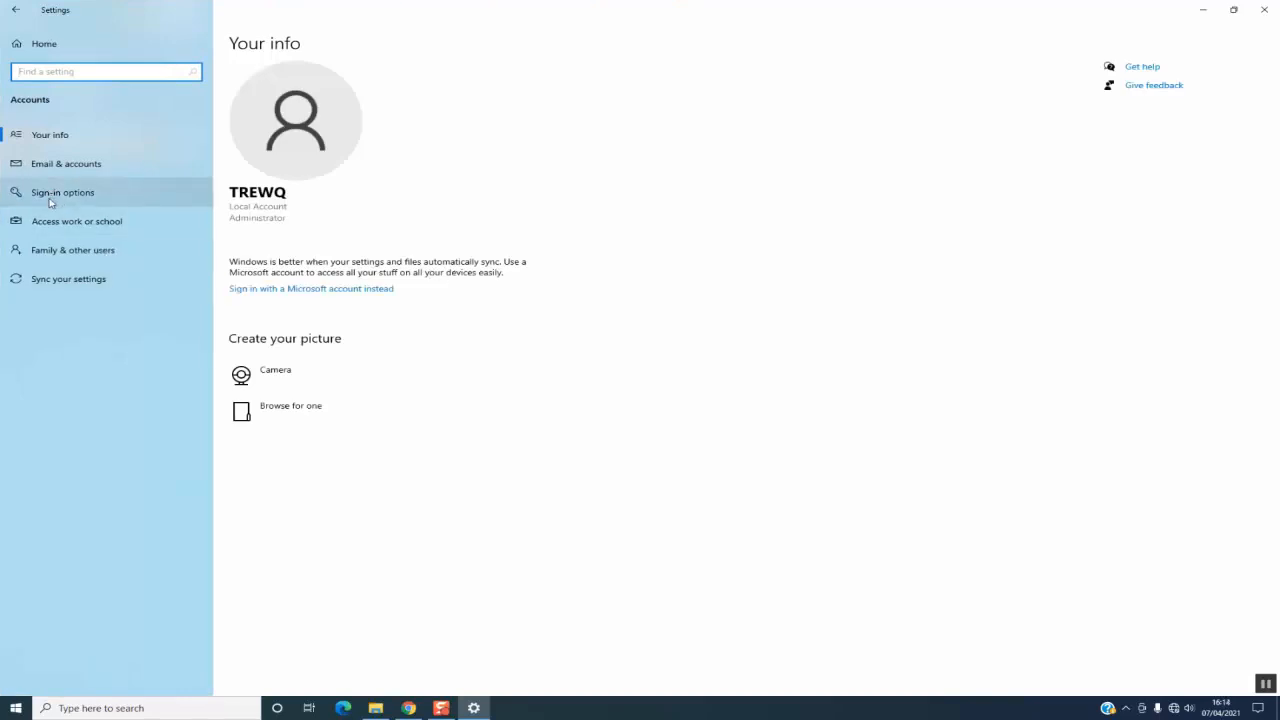
click(62, 192)
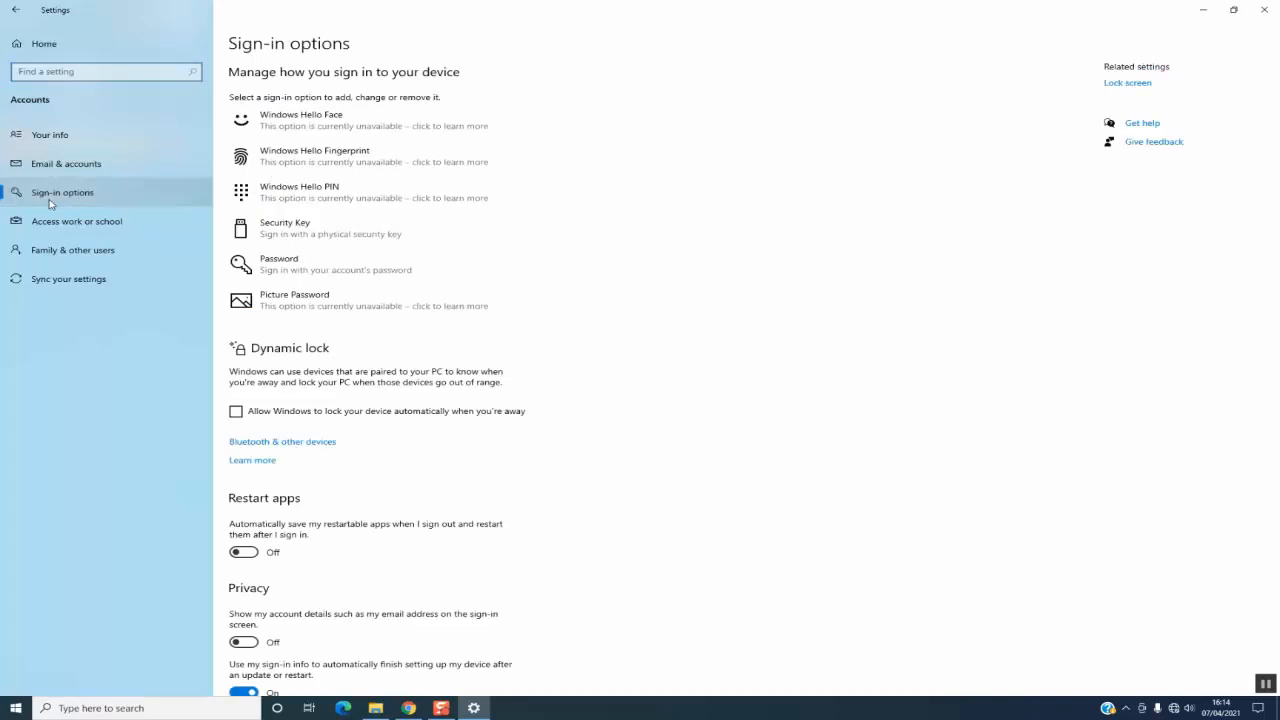
mouse_move(364, 220)
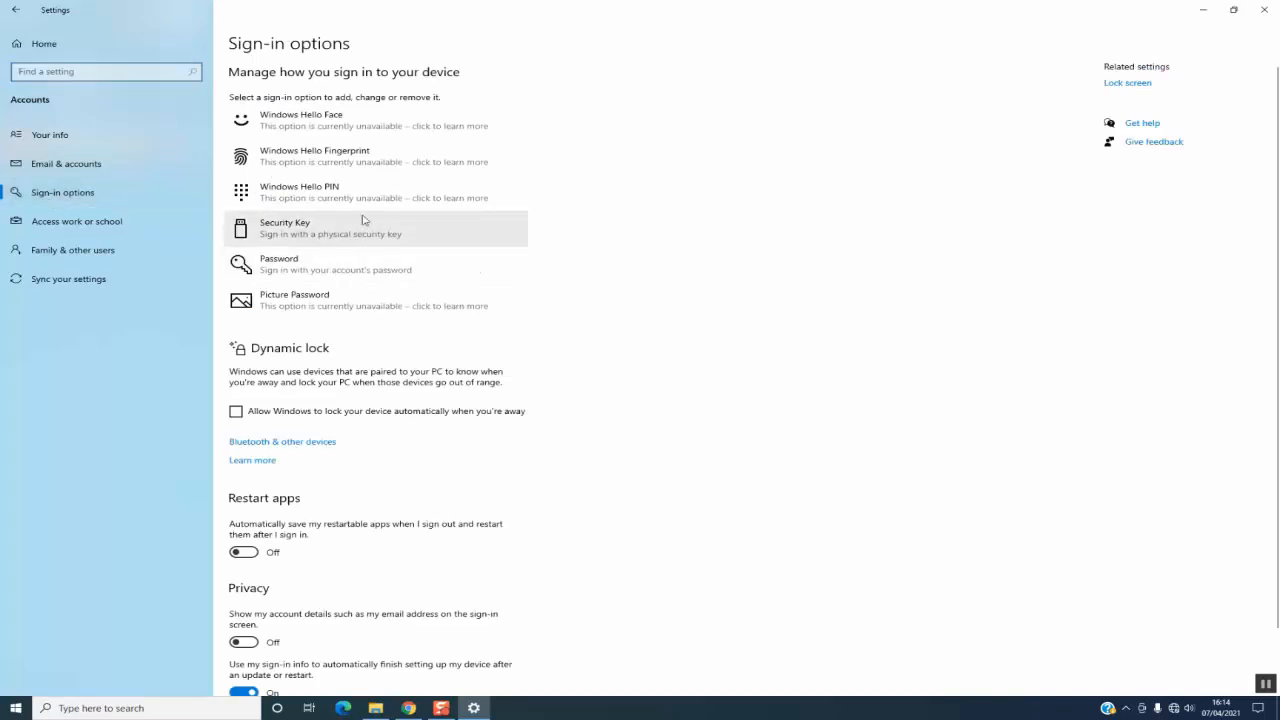
mouse_move(238, 80)
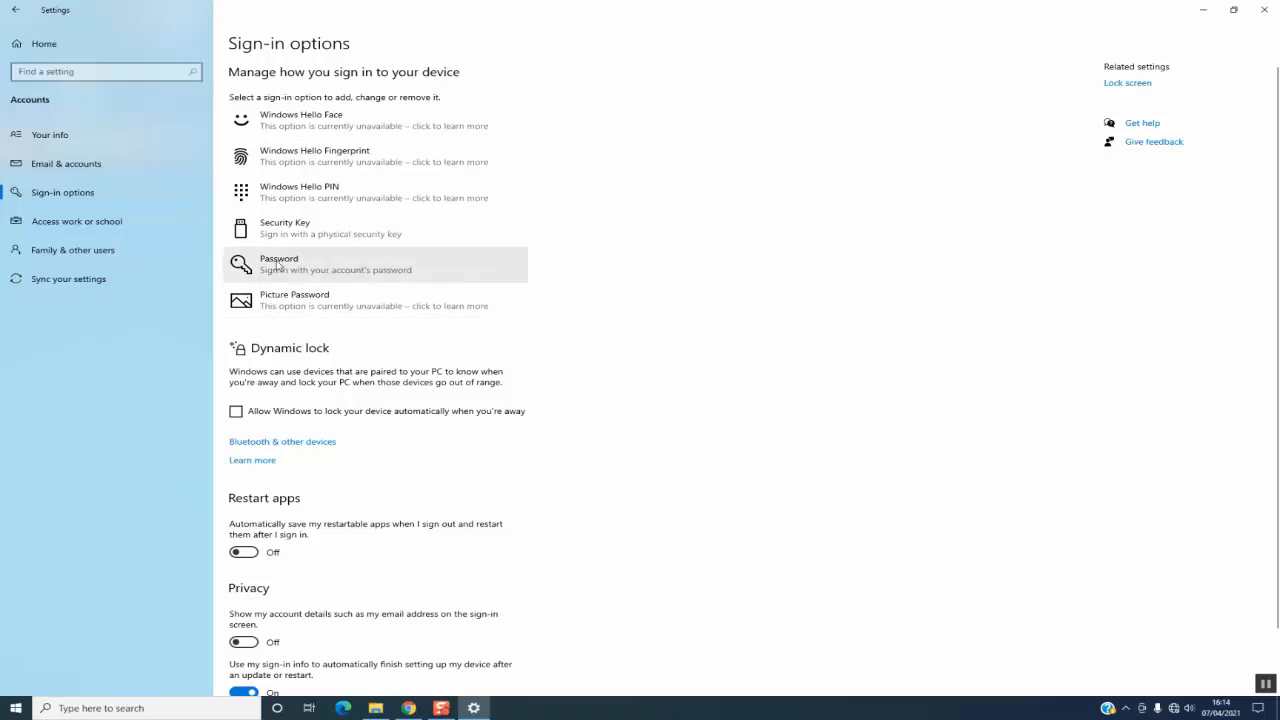
click(278, 264)
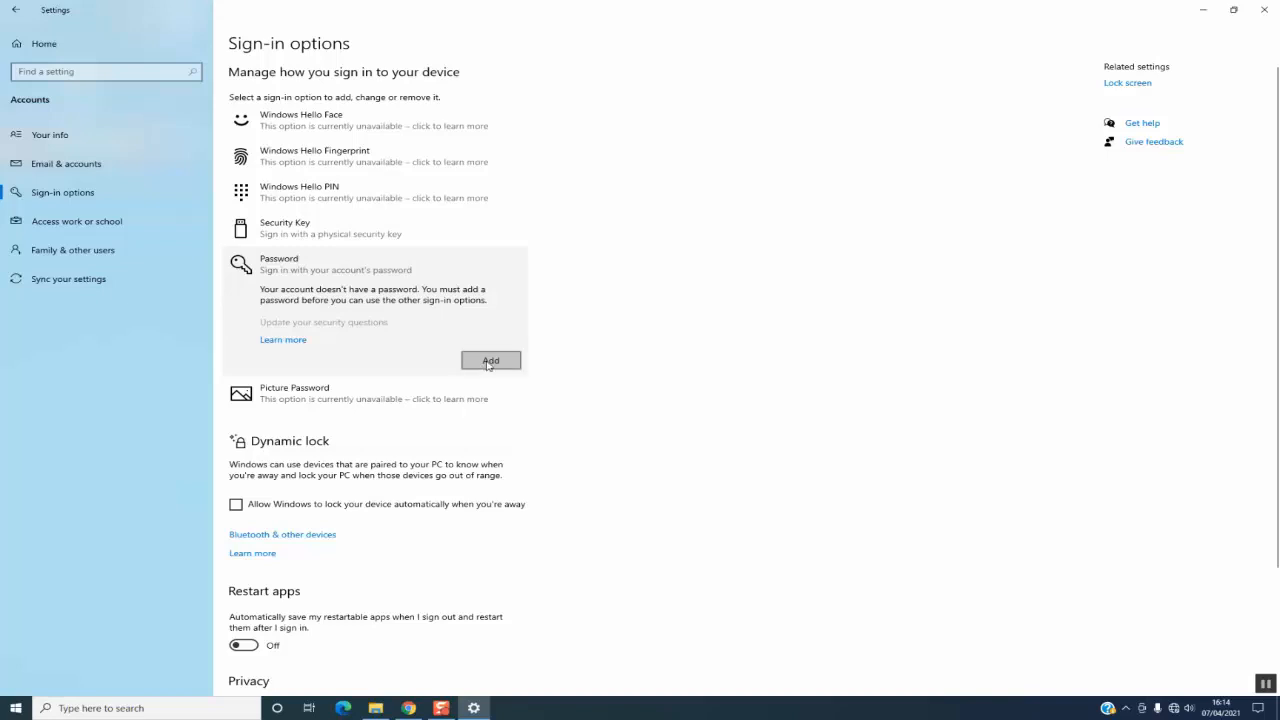
Add a password: enter it, confirm it, and set the hint to 'son name'
click(490, 360)
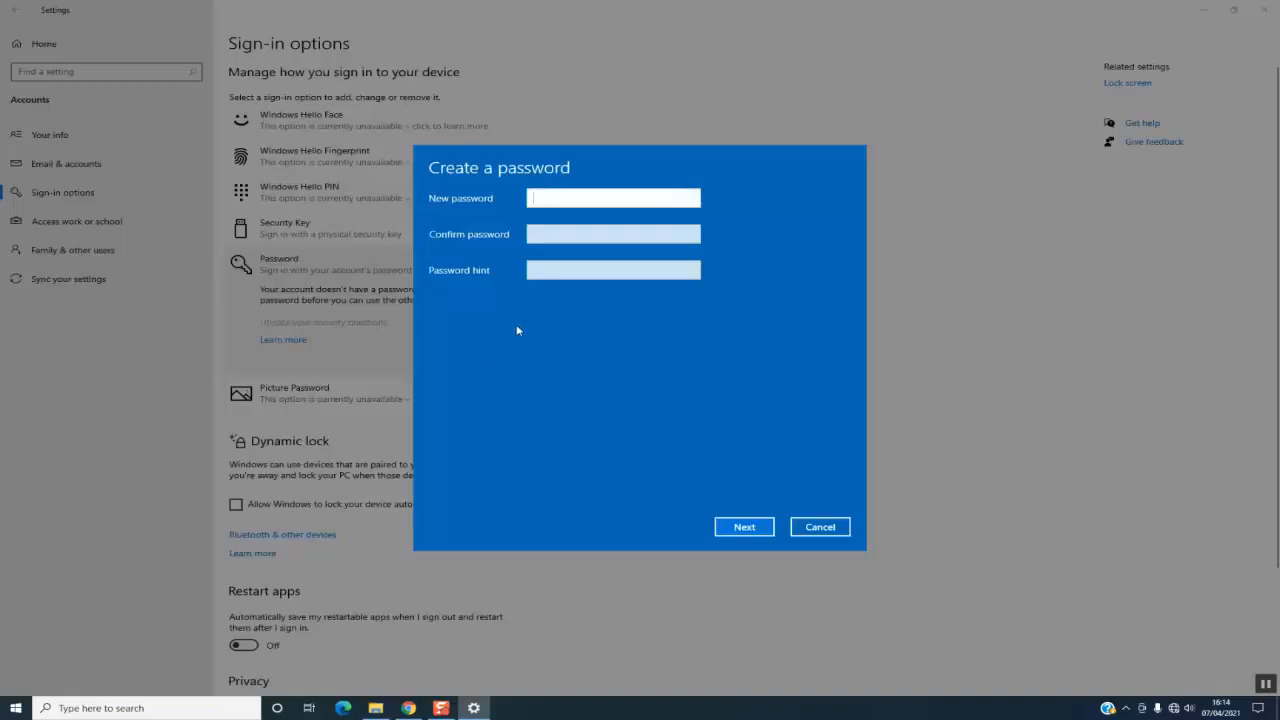
mouse_move(524, 314)
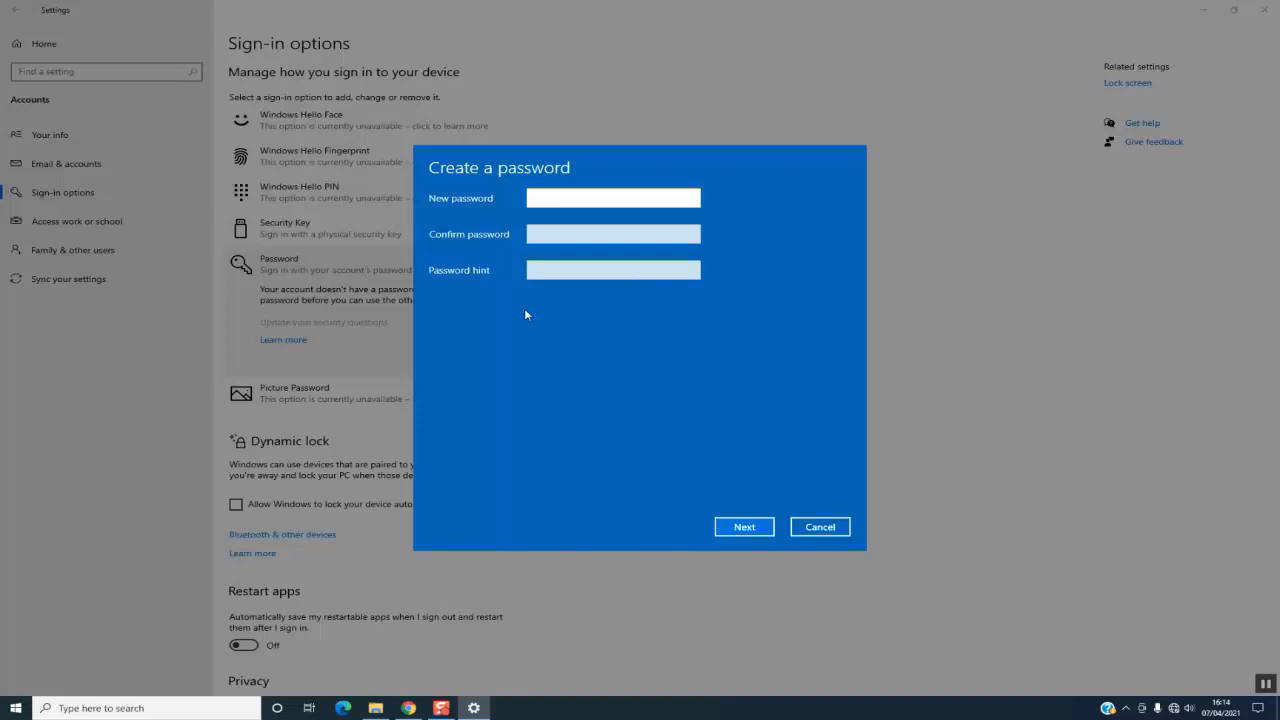
click(612, 198)
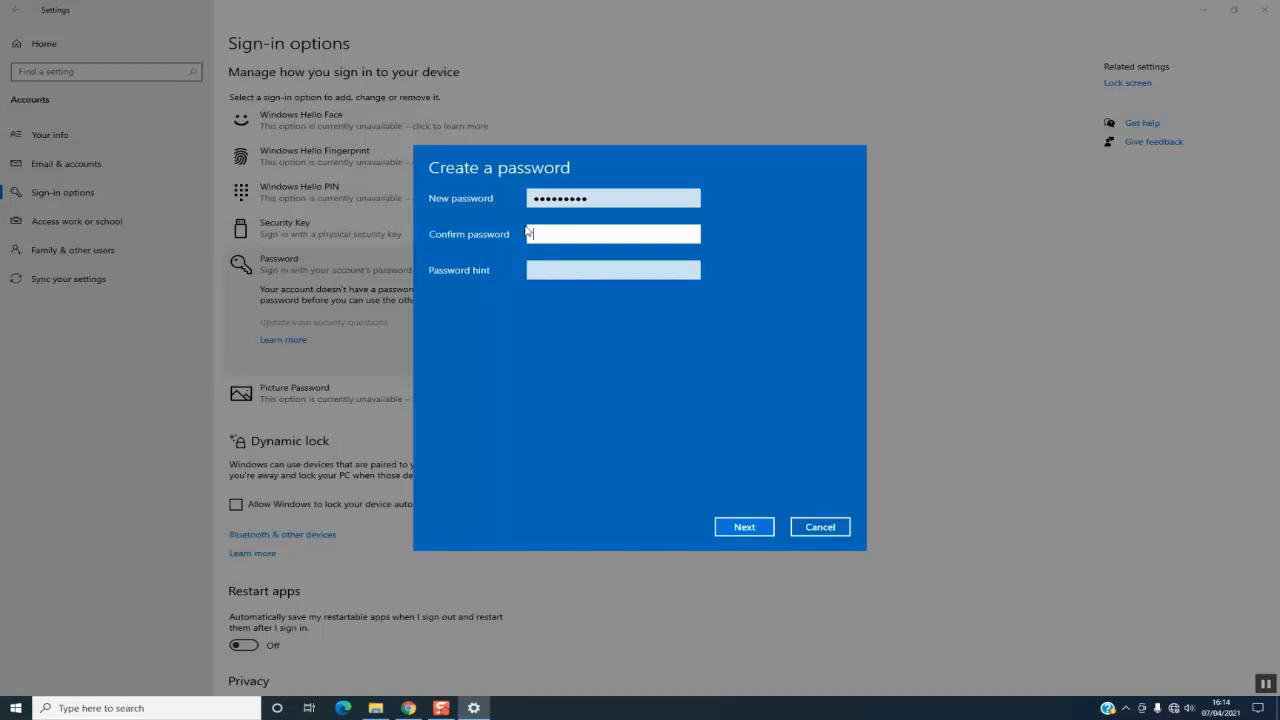
text(••••)
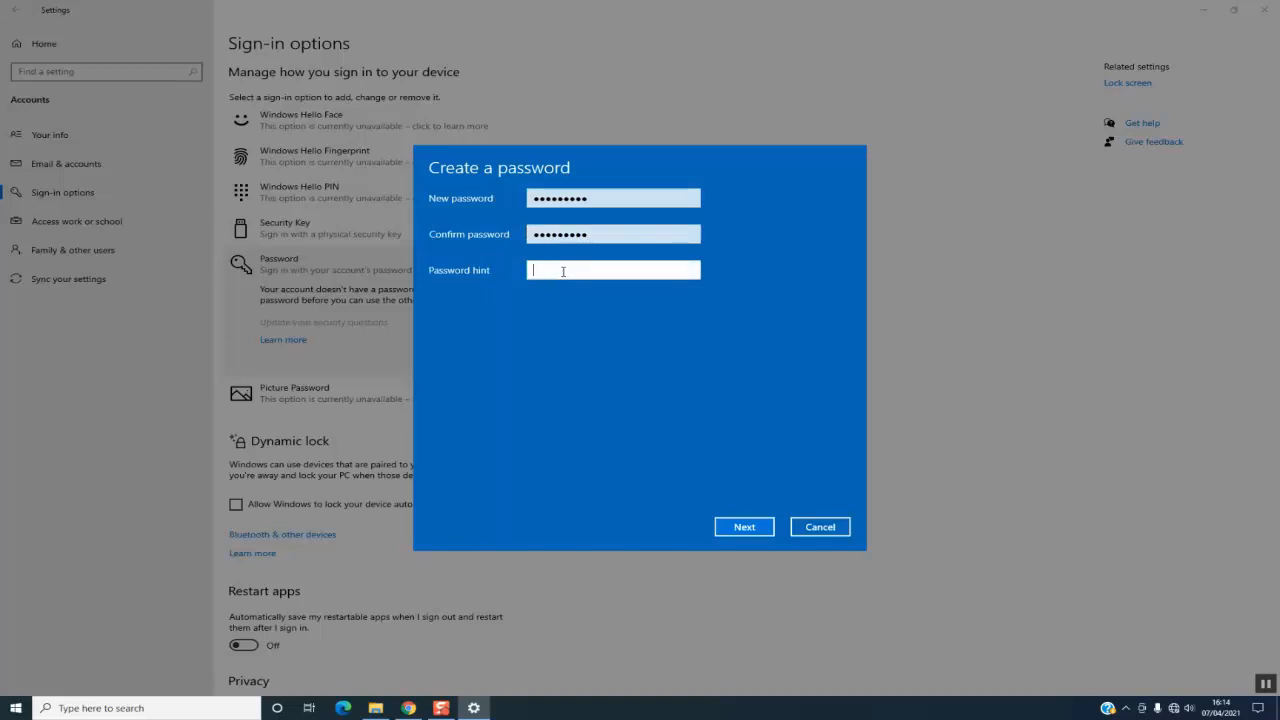
text(Work)
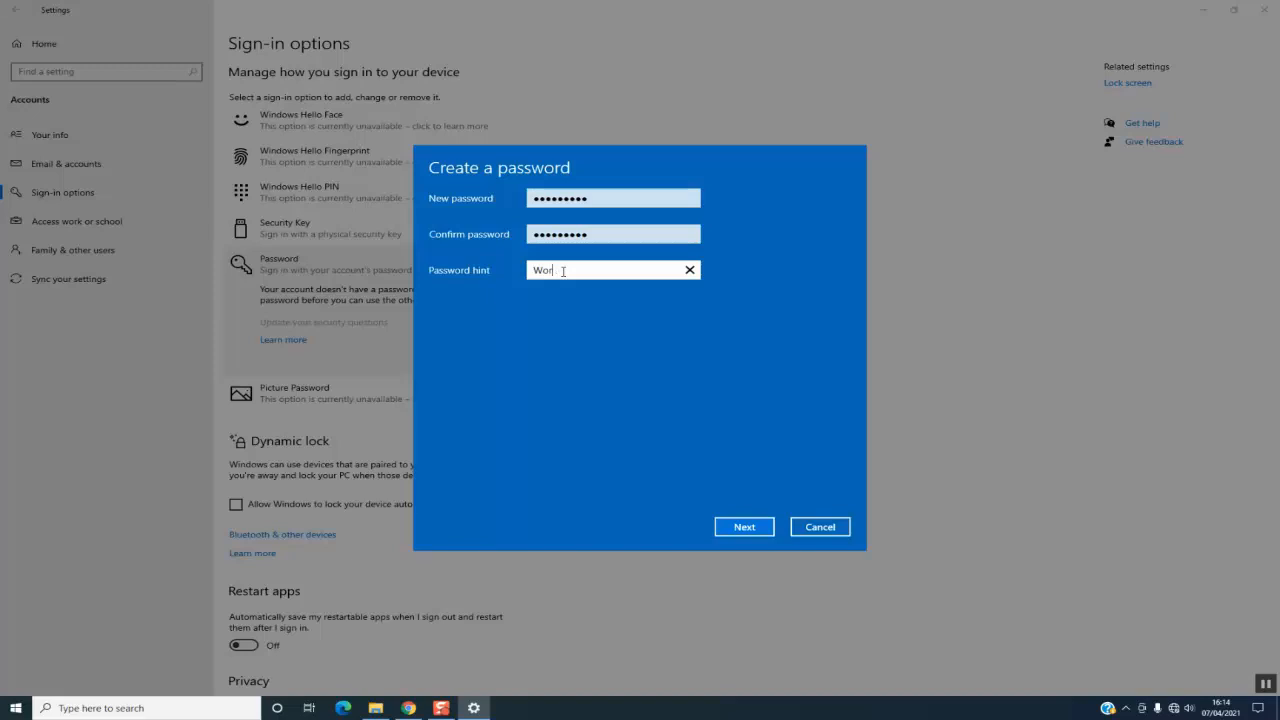
text(son name)
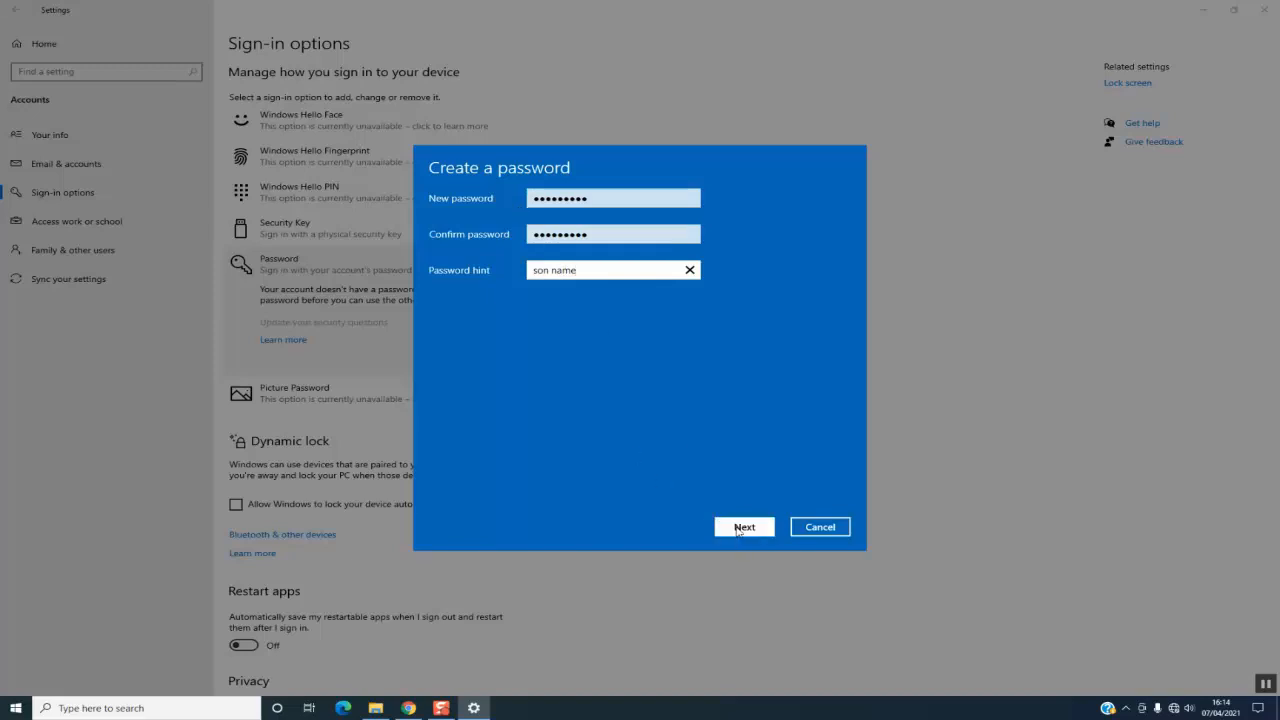
Finish the Create a password dialog so Sign-in options shows the password set up
click(744, 528)
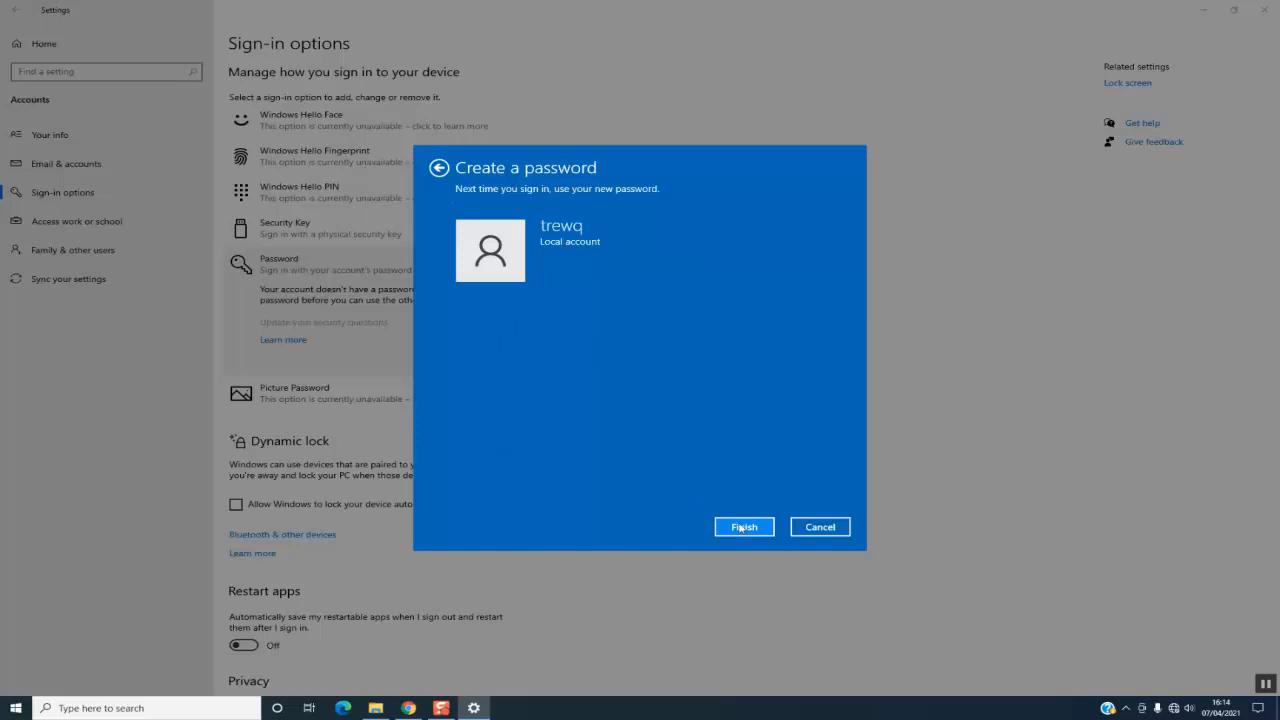
click(744, 528)
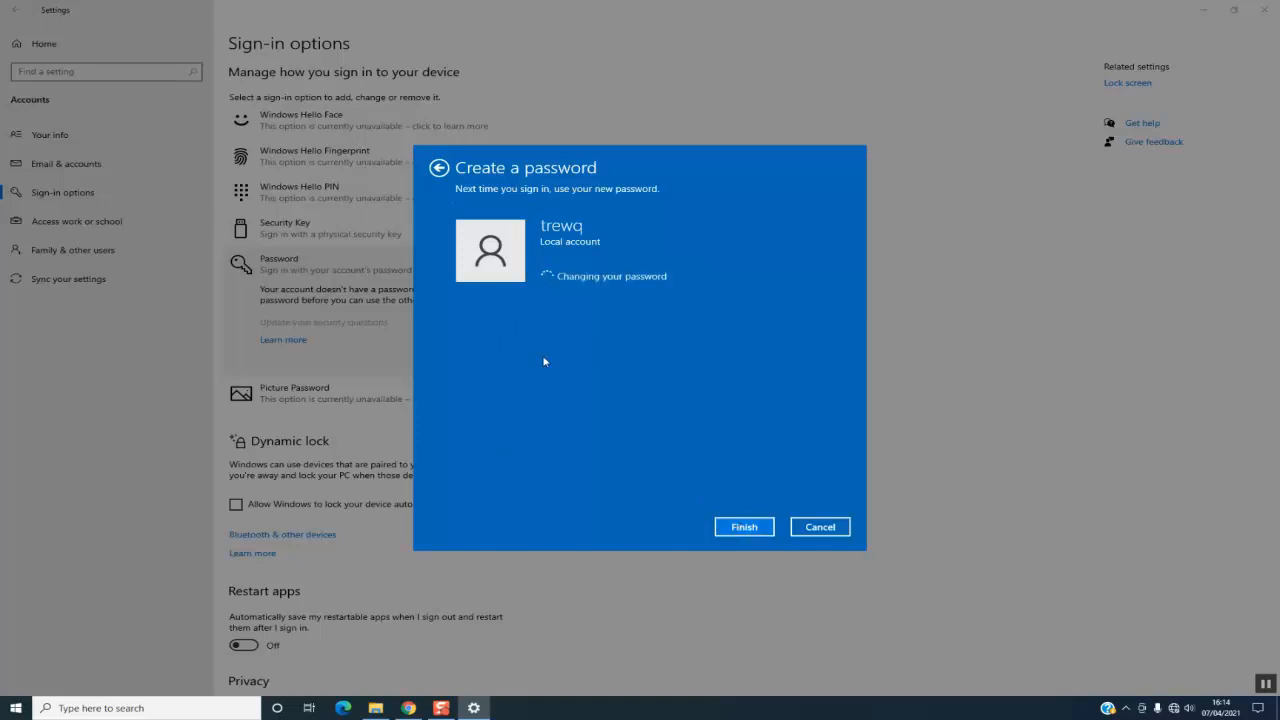
click(744, 526)
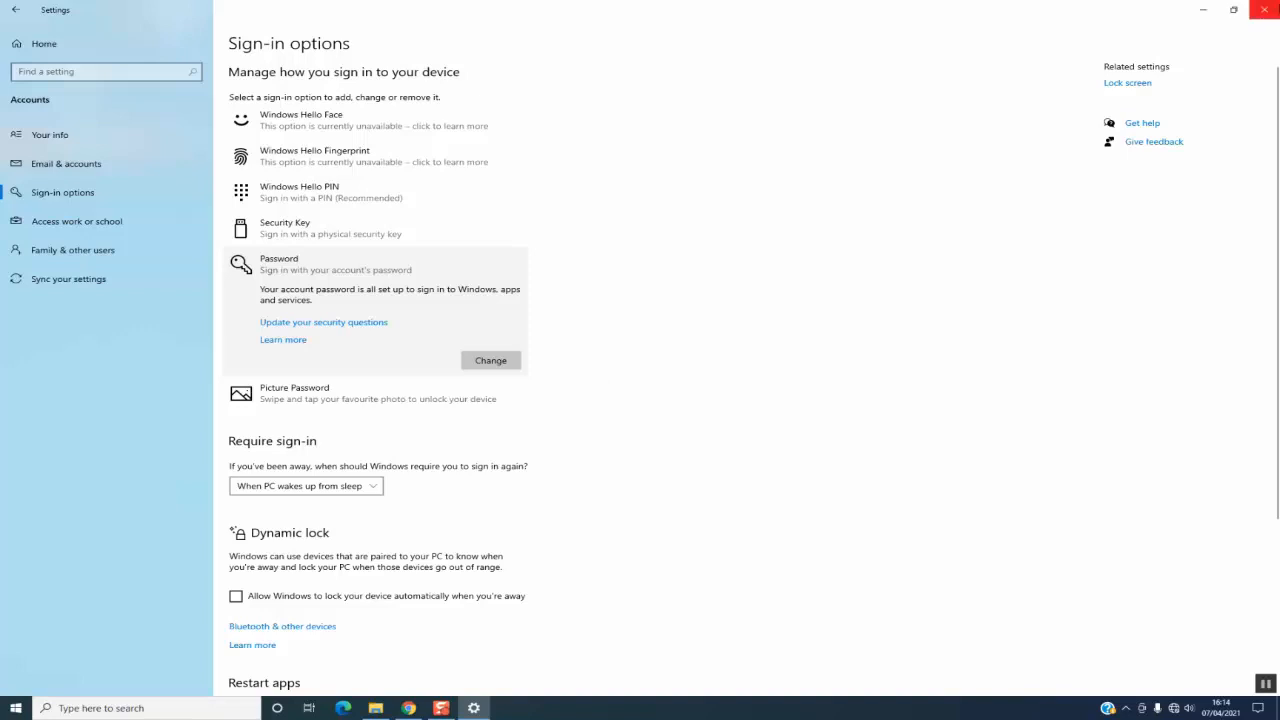
mouse_move(1264, 8)
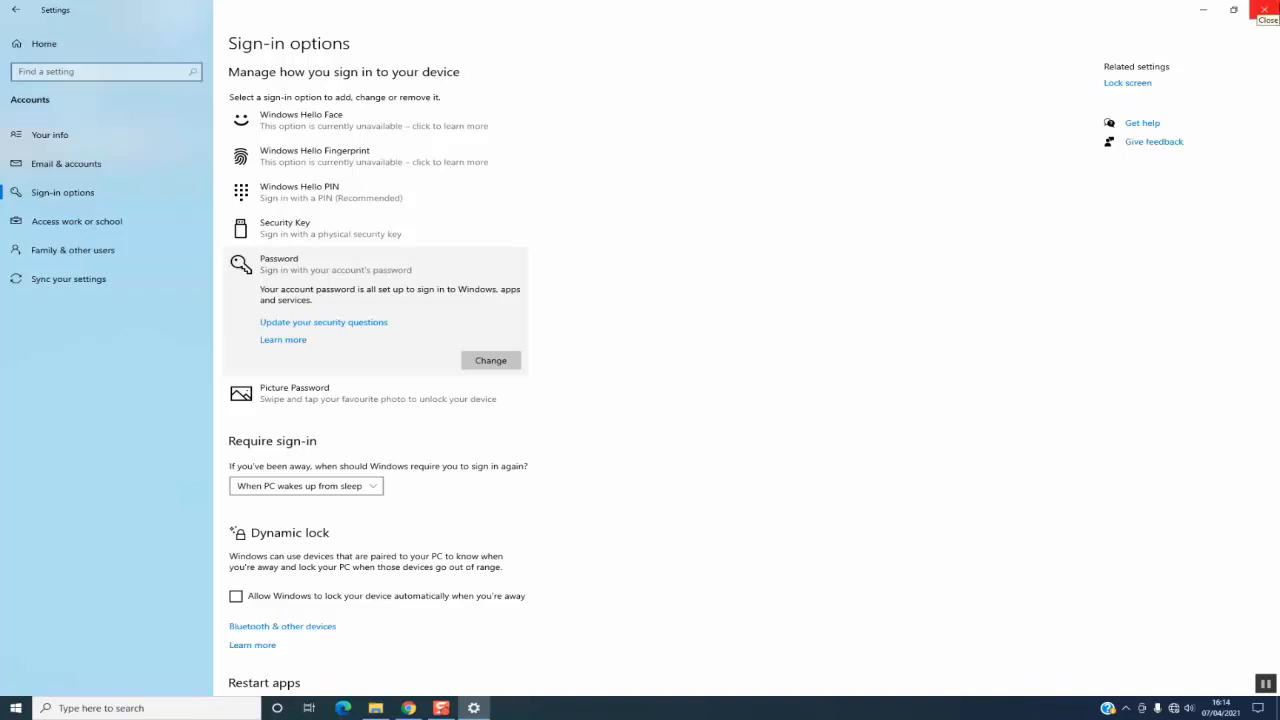